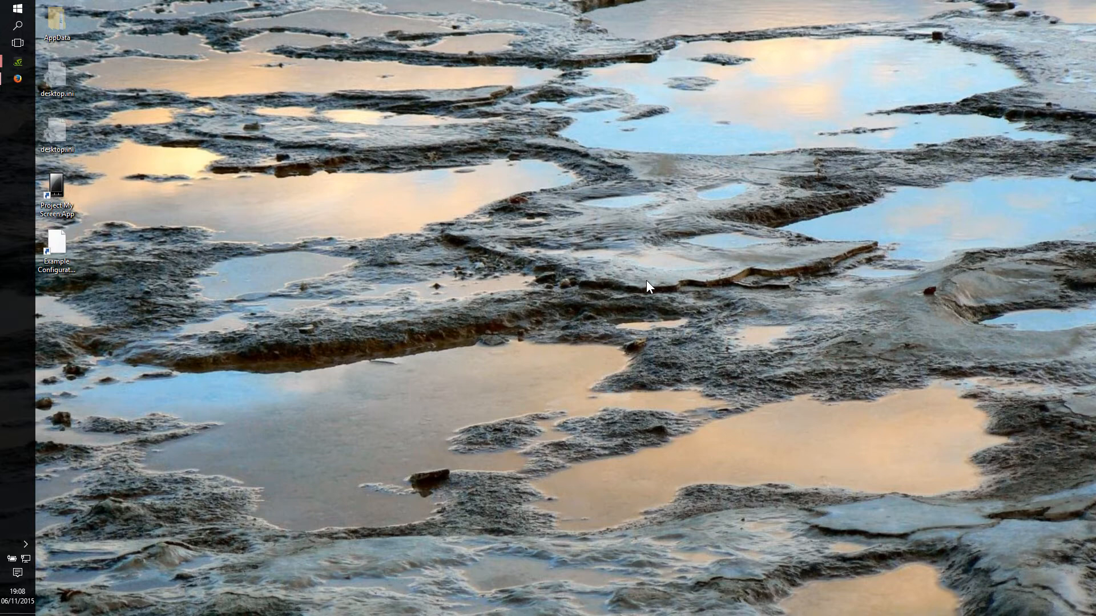
pyautogui.moveTo(4, 34)
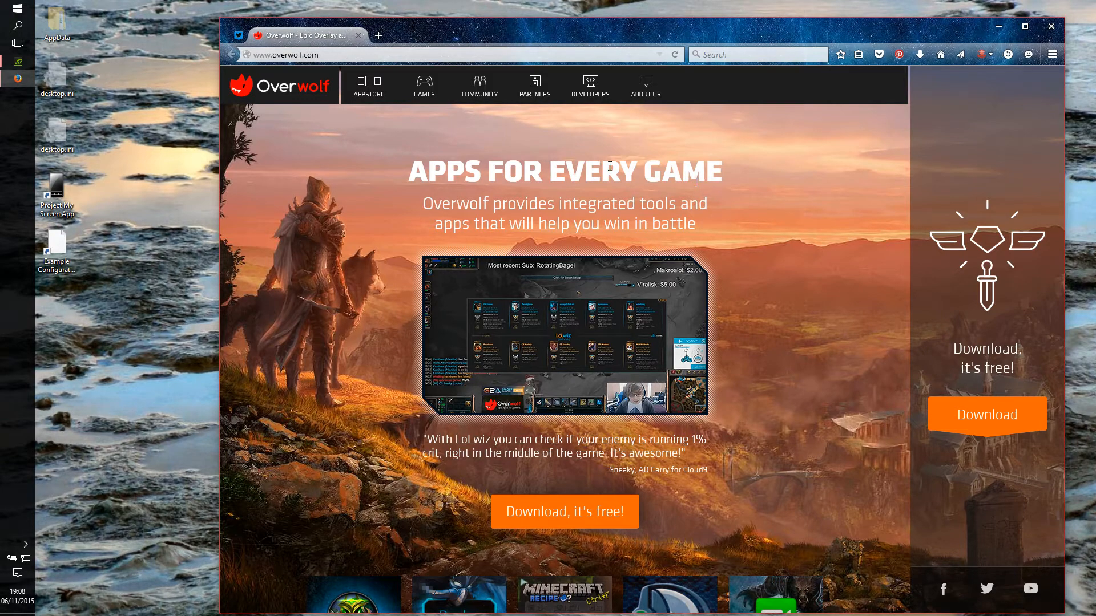
pyautogui.moveTo(703, 187)
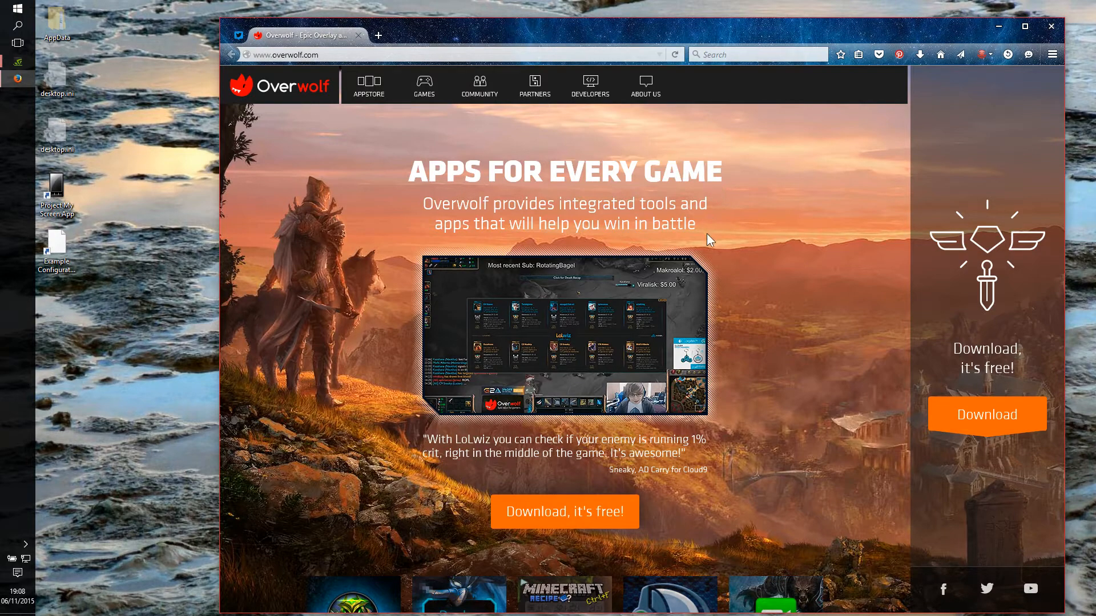
pyautogui.moveTo(589, 376)
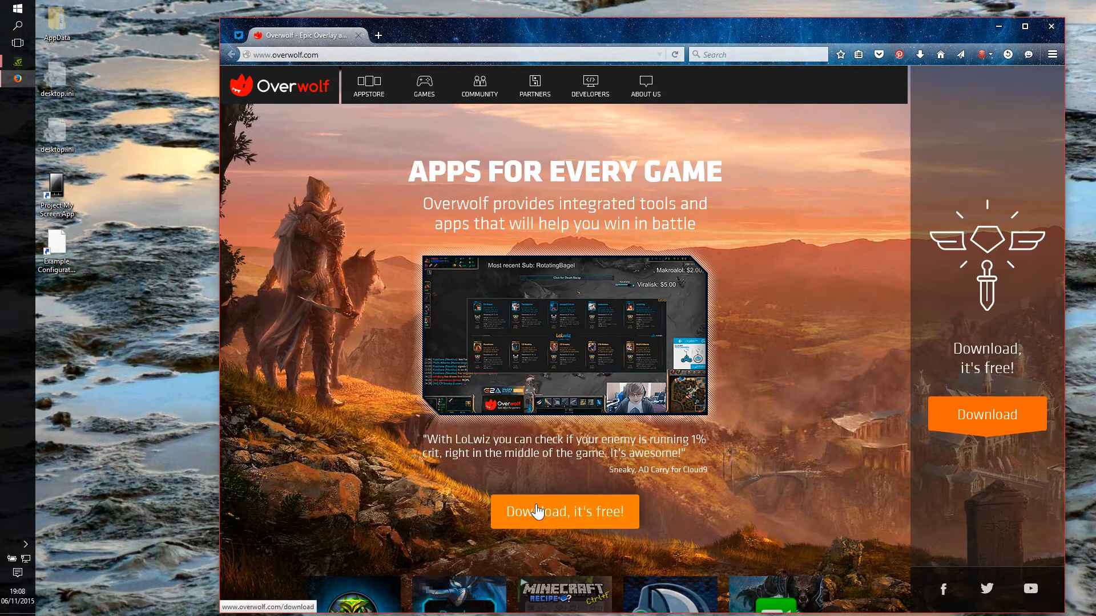
pyautogui.moveTo(743, 300)
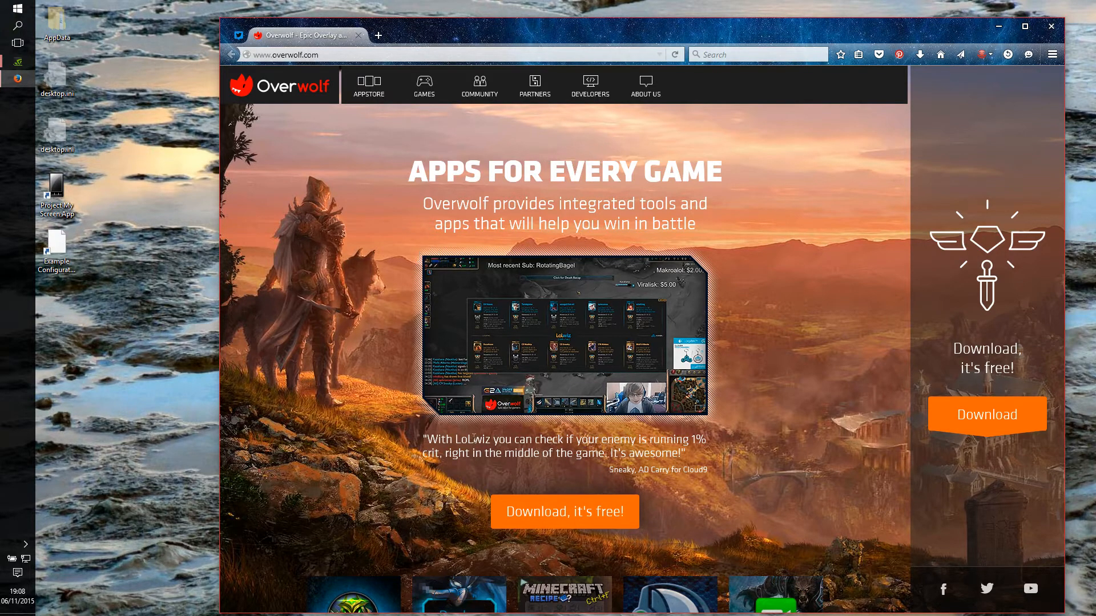
pyautogui.moveTo(1013, 13)
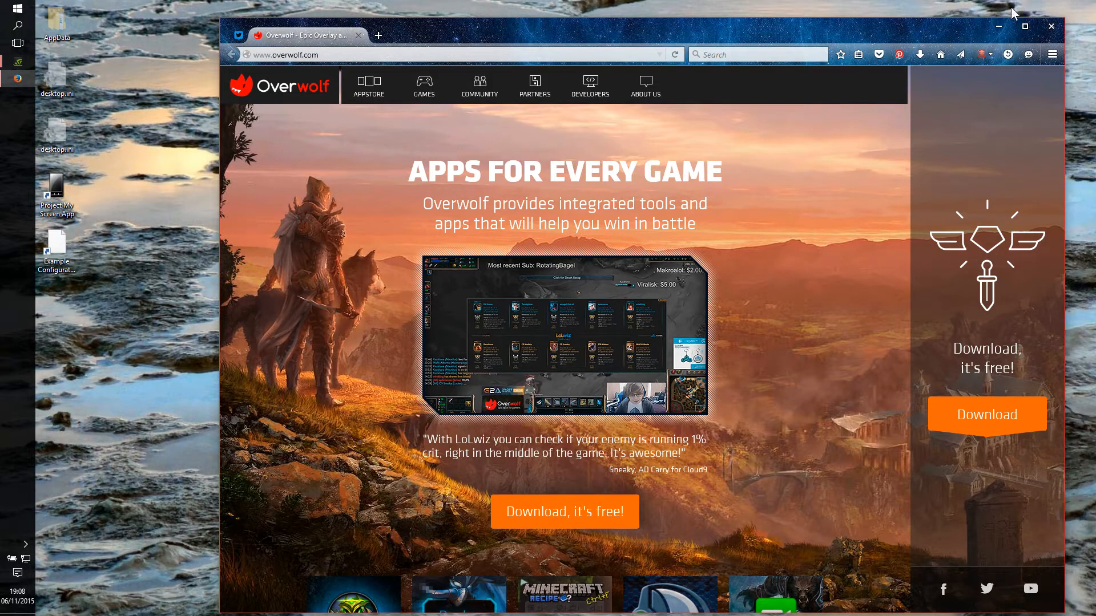
pyautogui.moveTo(959, 35)
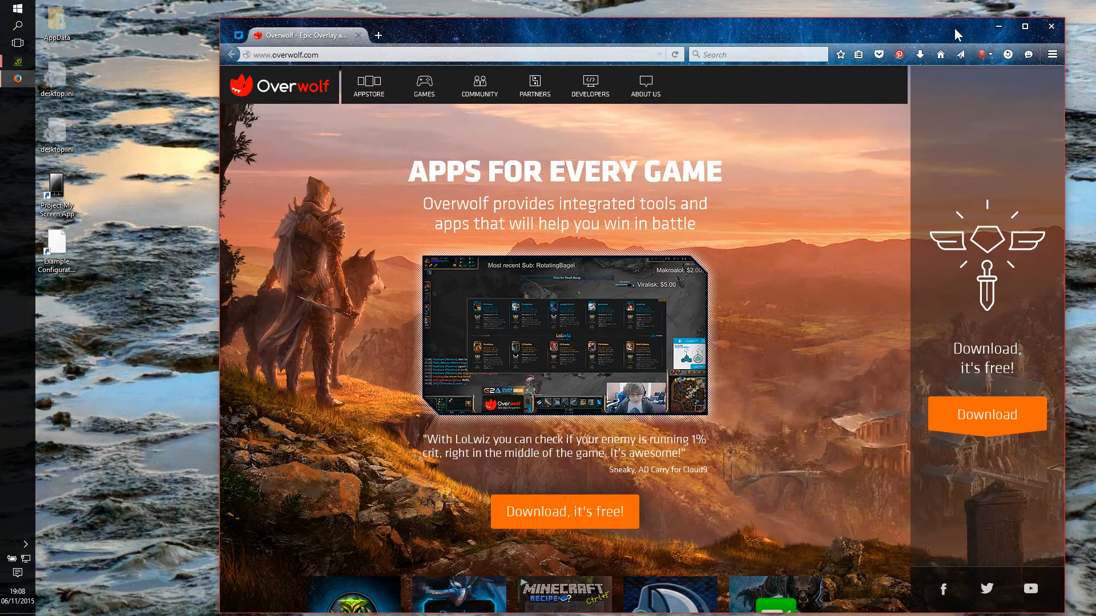
pyautogui.moveTo(963, 36)
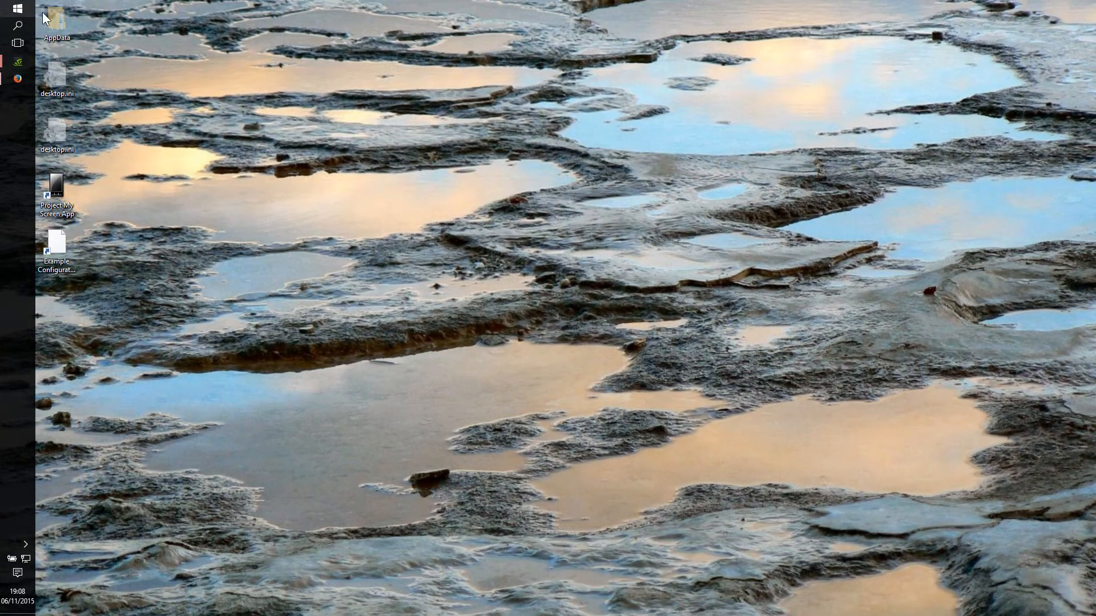
pyautogui.moveTo(103, 77)
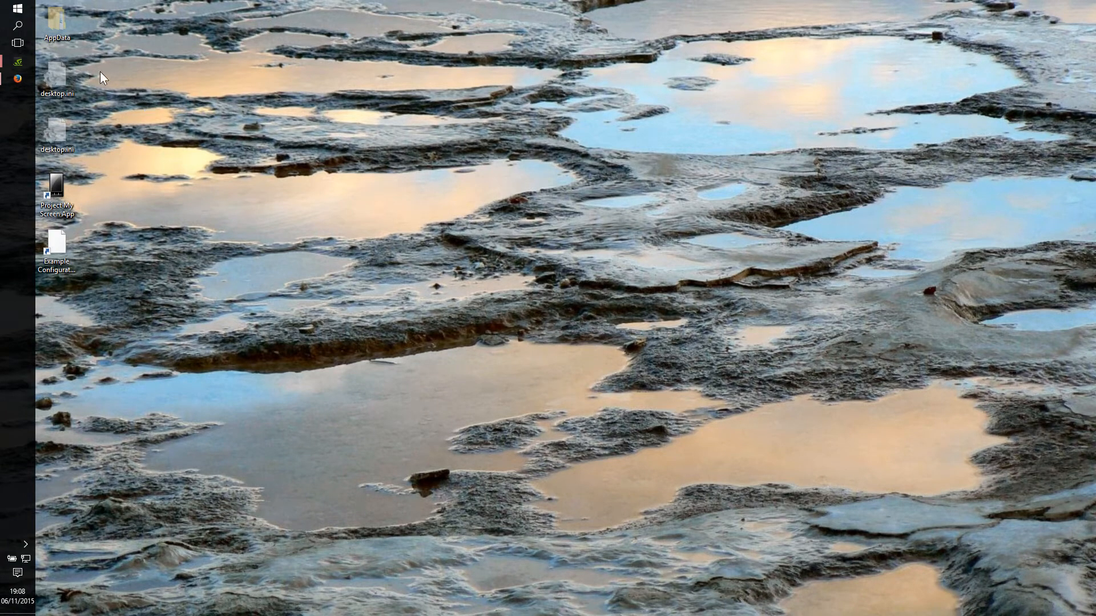
# Launch Overwolf from the taskbar icon to reach its sign-up screen
pyautogui.click(17, 10)
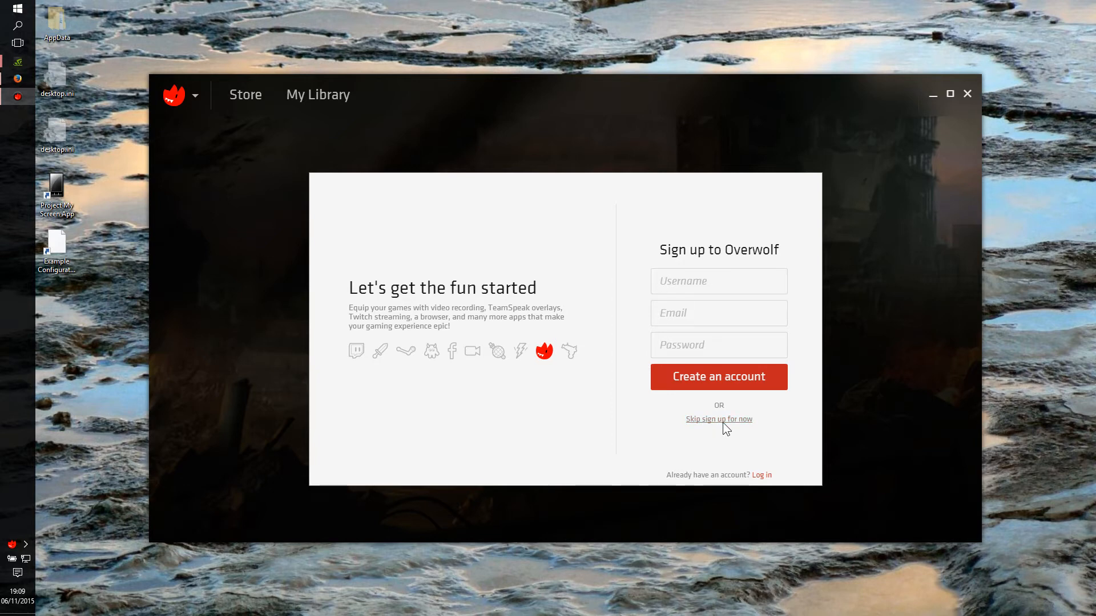
# Skip Overwolf sign-up and browse the Store's Capture & Streaming apps
pyautogui.click(718, 419)
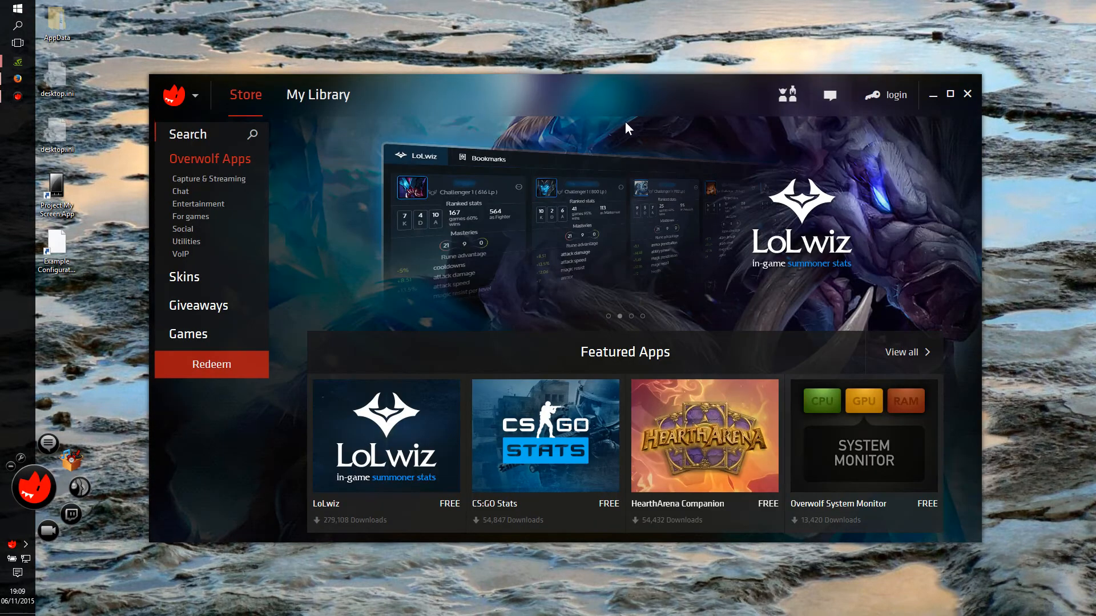
pyautogui.moveTo(255, 99)
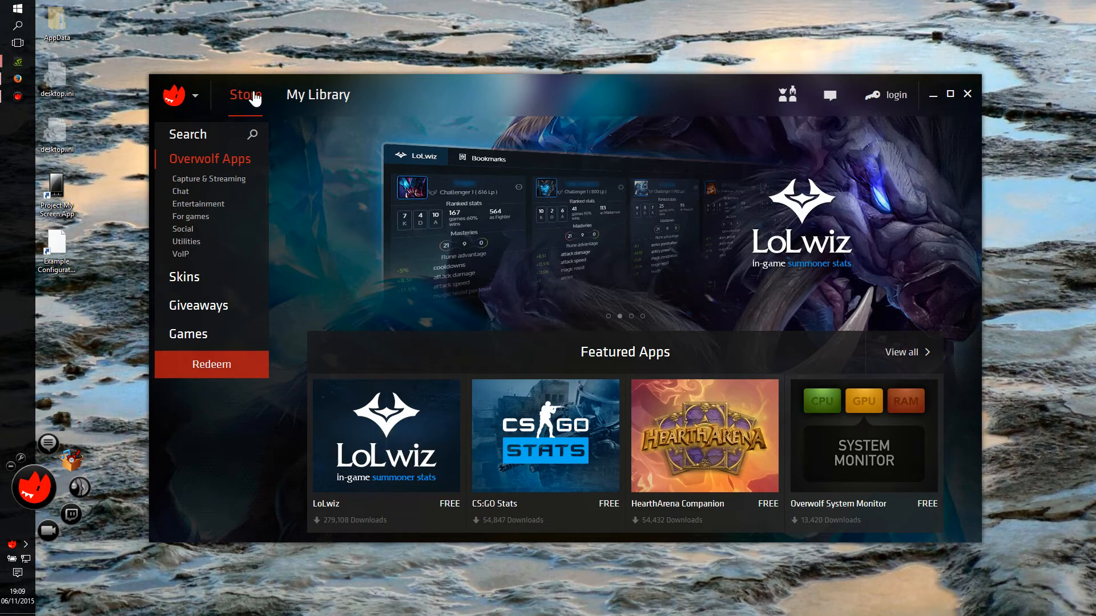
pyautogui.moveTo(208, 179)
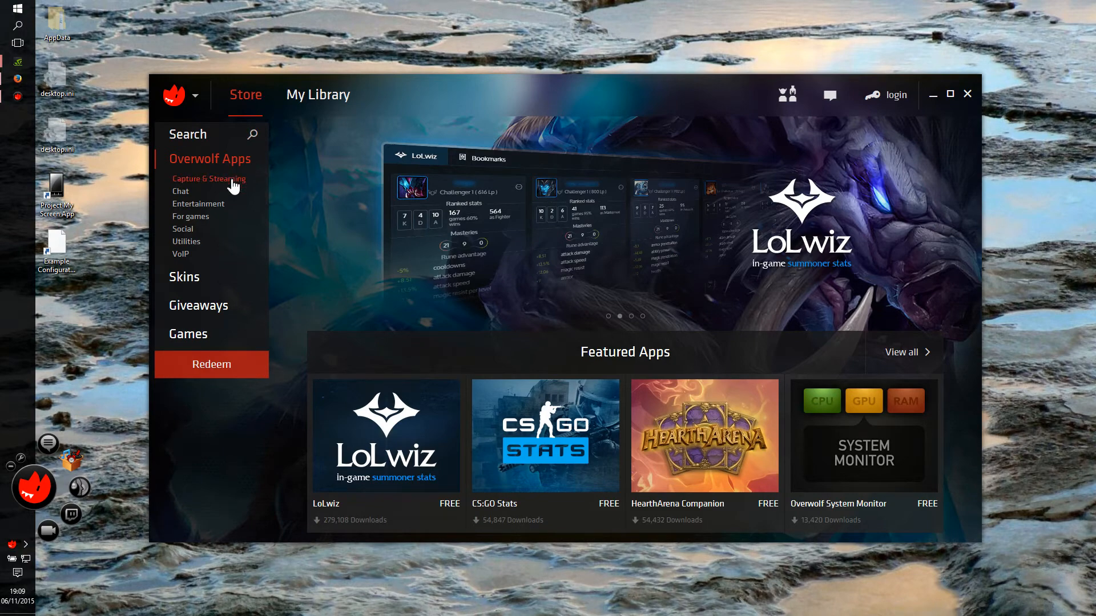
pyautogui.click(208, 179)
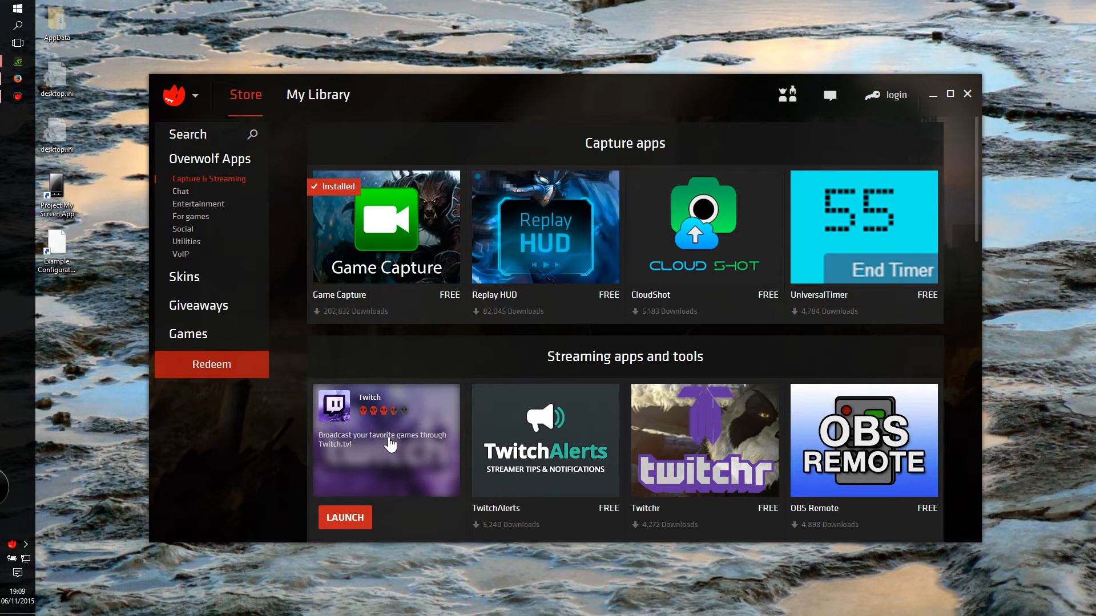
pyautogui.moveTo(379, 435)
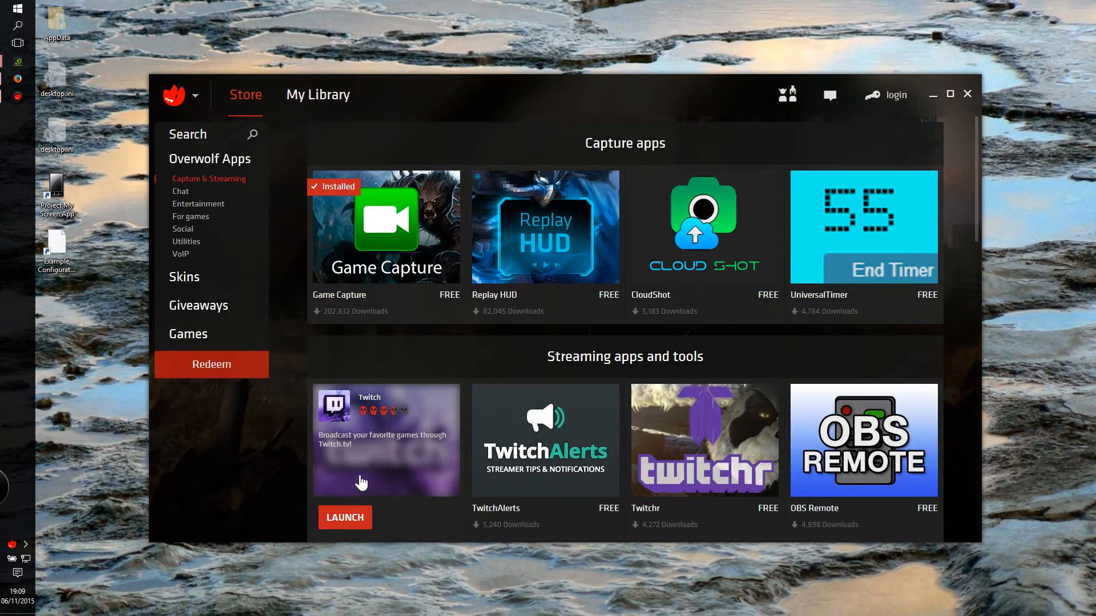
pyautogui.moveTo(399, 473)
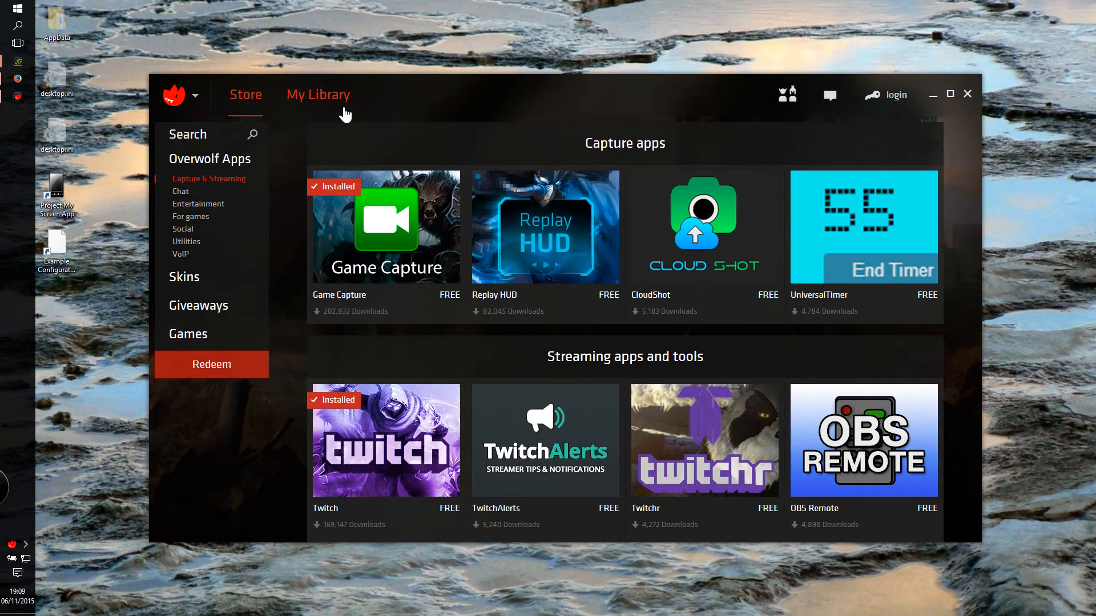
# Open My Library and list the installed apps, including Twitch and Game Capture
pyautogui.click(318, 94)
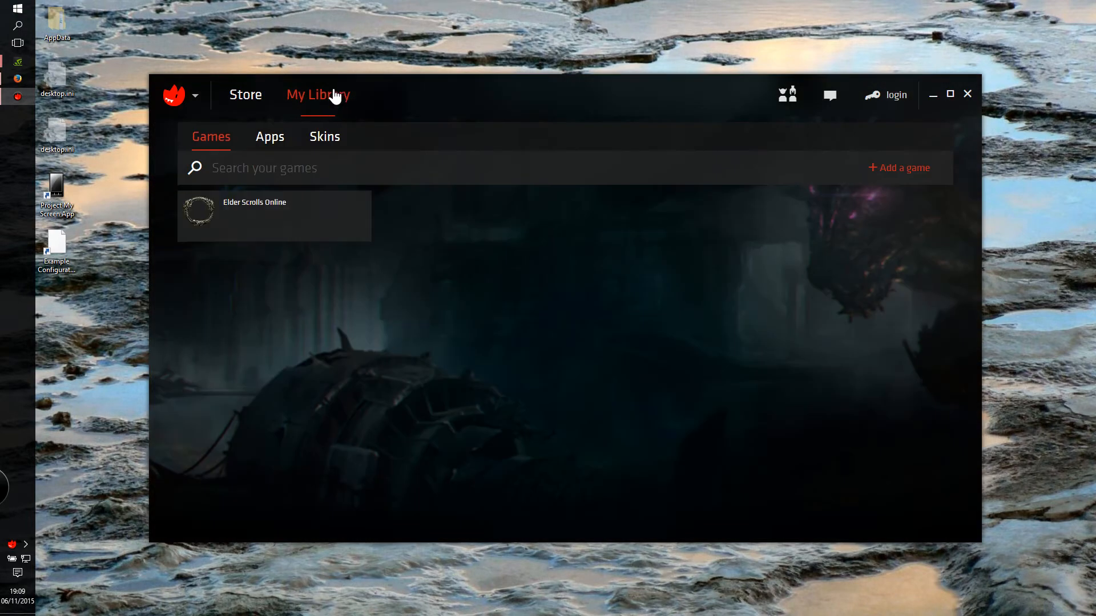
pyautogui.moveTo(269, 137)
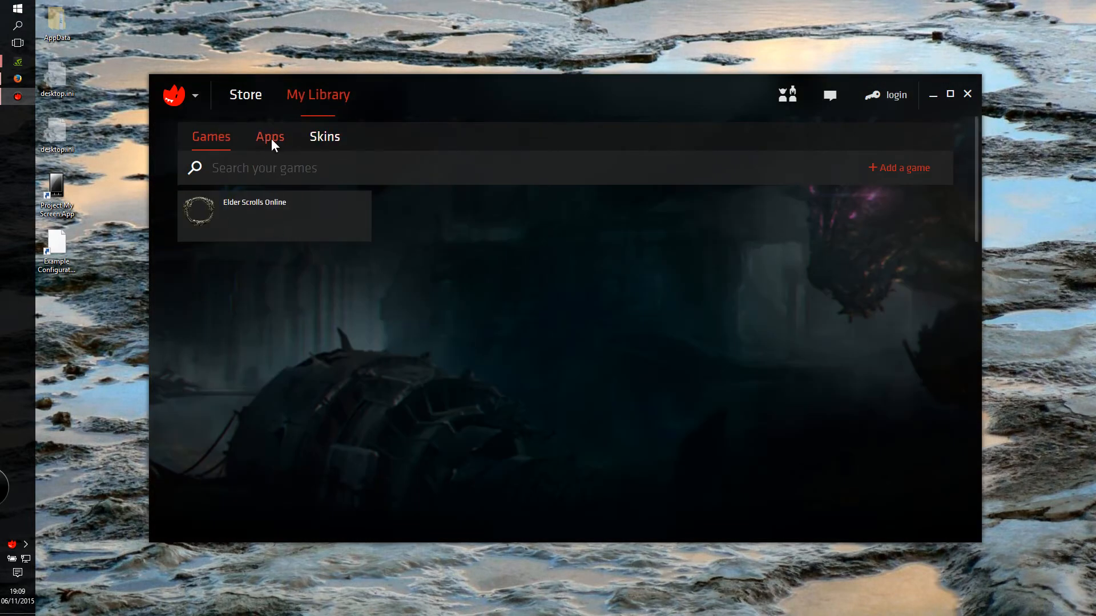
pyautogui.click(270, 137)
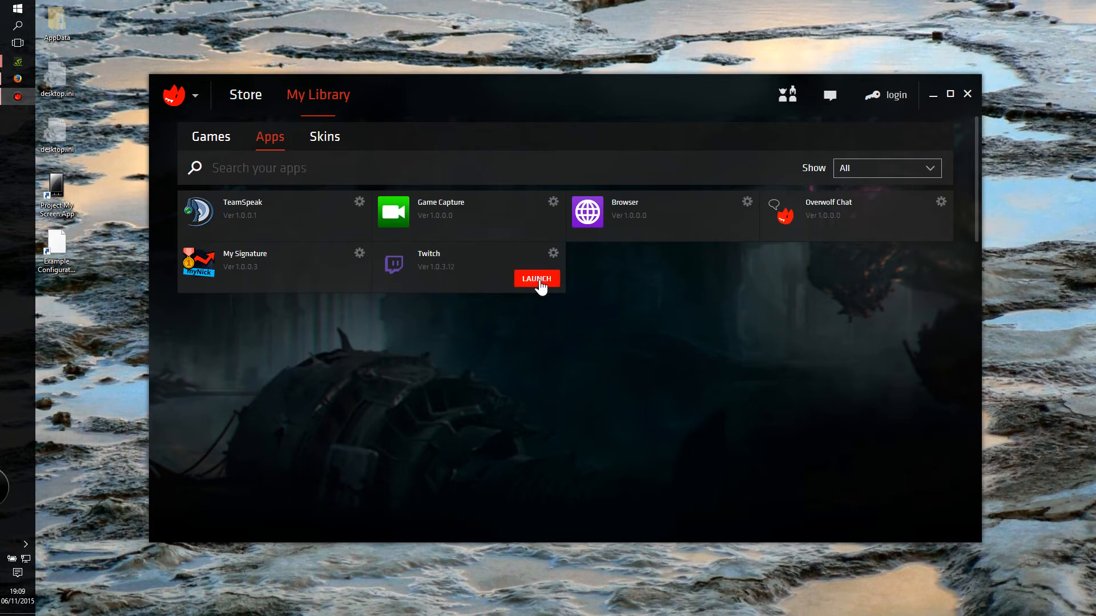
pyautogui.moveTo(413, 309)
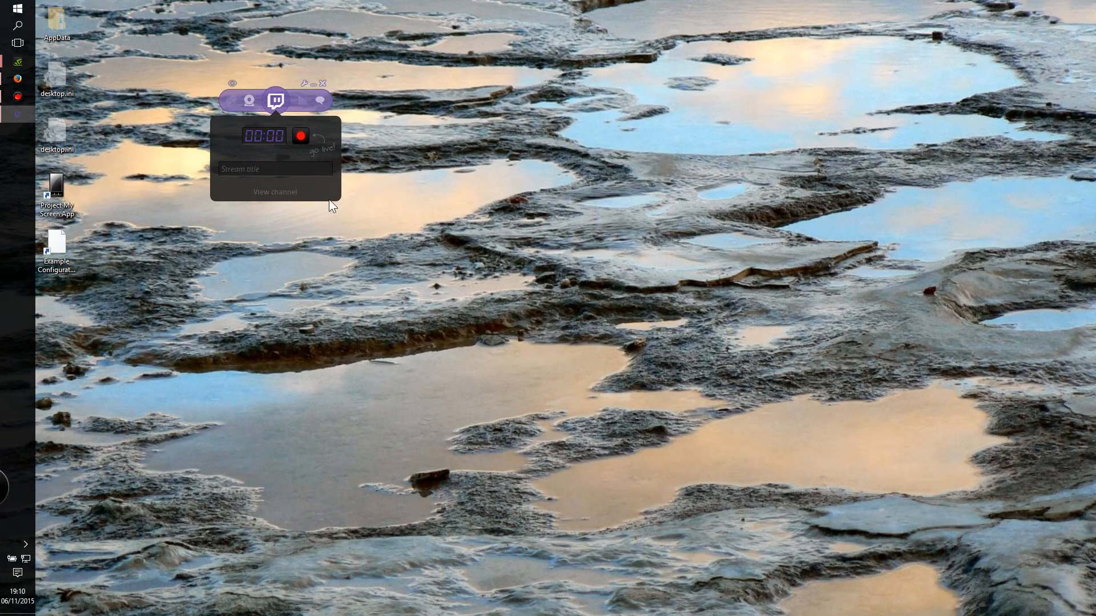
pyautogui.moveTo(289, 149)
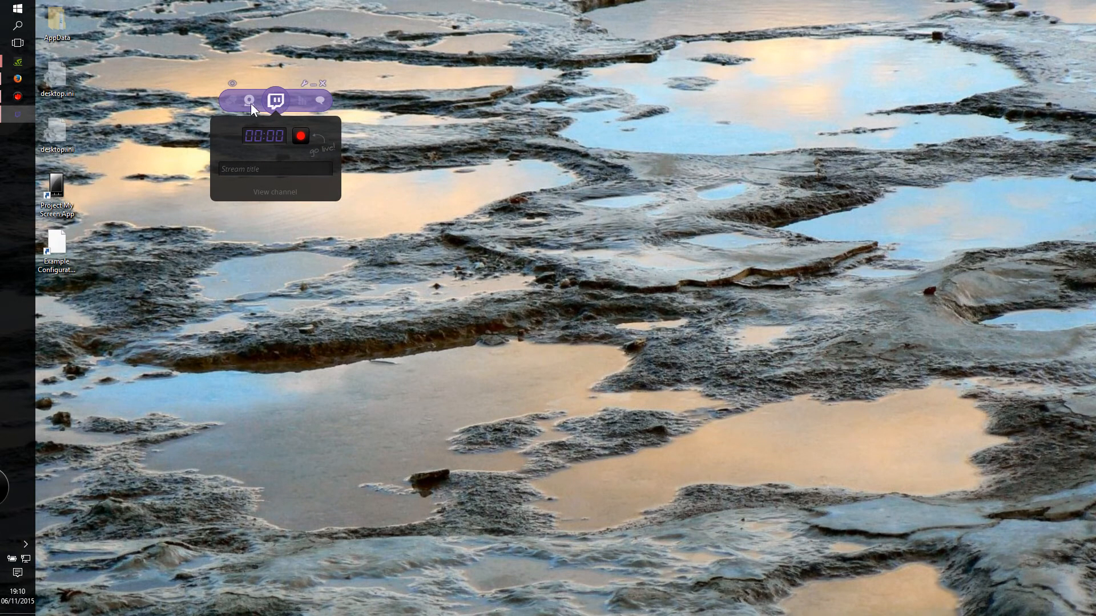
# Turn on the Twitch webcam overlay and drag it up near the top-left
pyautogui.click(249, 101)
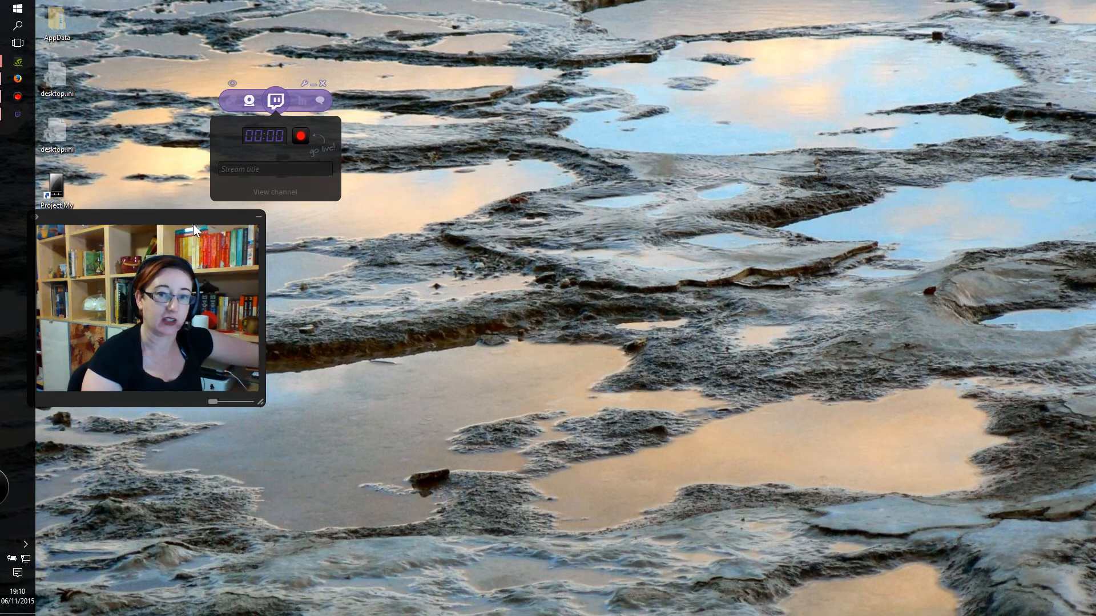
pyautogui.moveTo(149, 7)
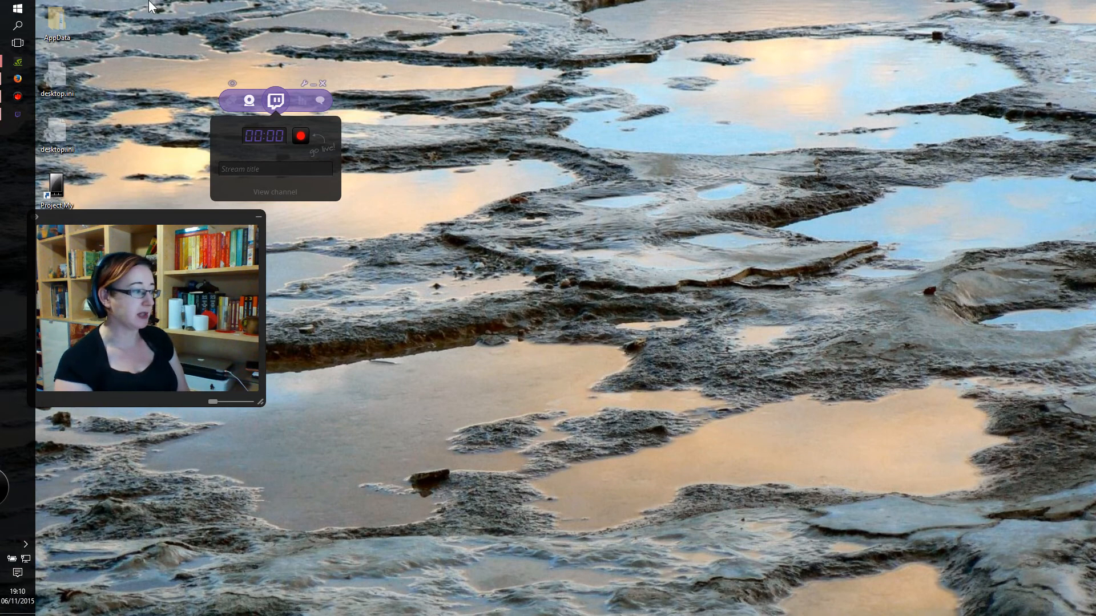
pyautogui.moveTo(147, 217); pyautogui.dragTo(178, 39)
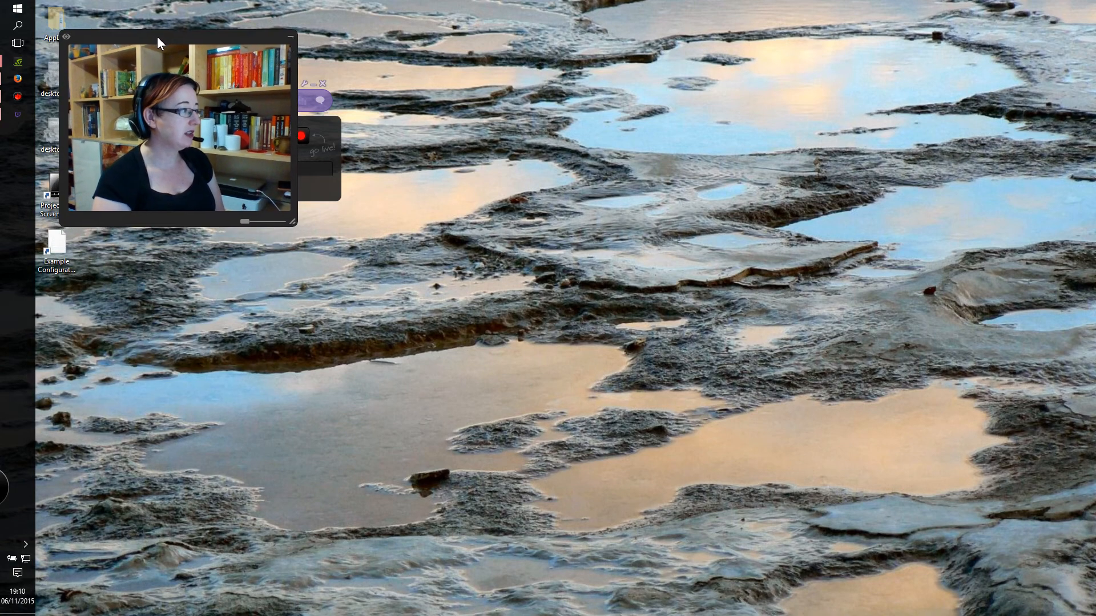